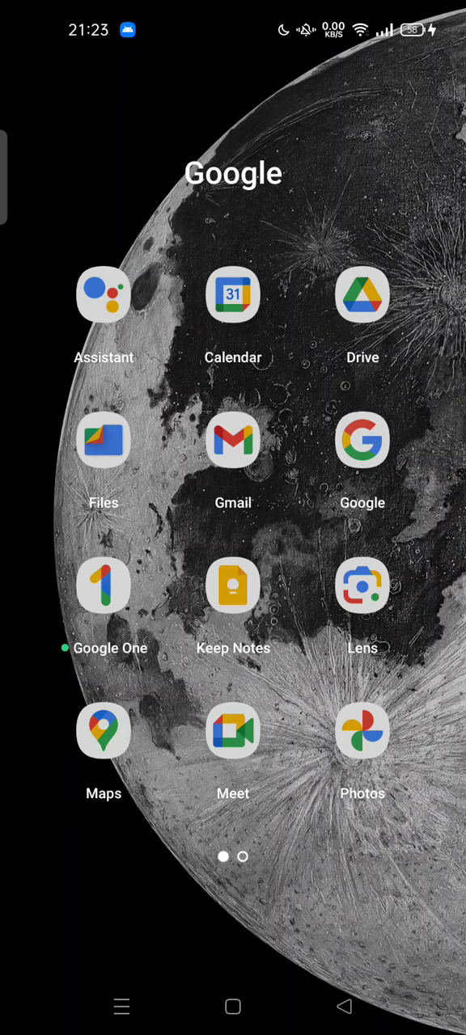
Launch Google Calendar from the Google folder, landing on the September month view.
left_click(232, 295)
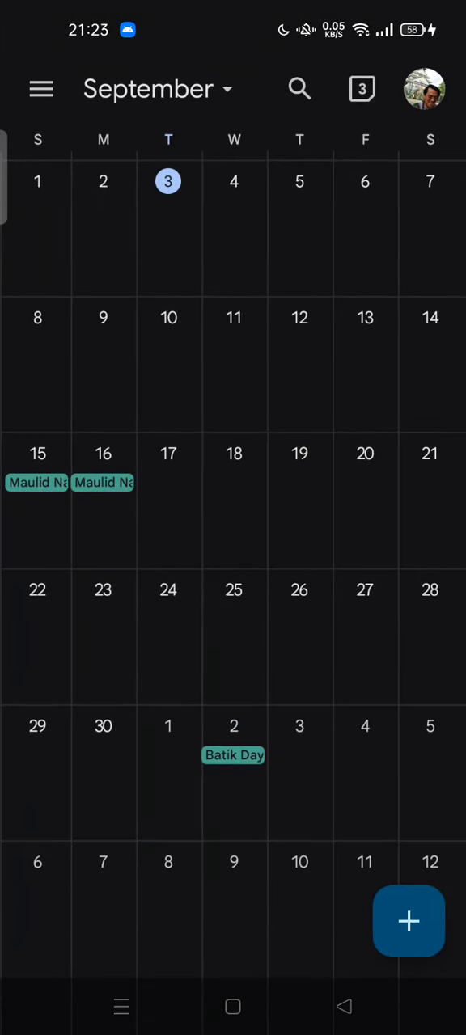
From the side menu, toggle the Holidays calendar off and on, then enter its settings.
left_click(40, 89)
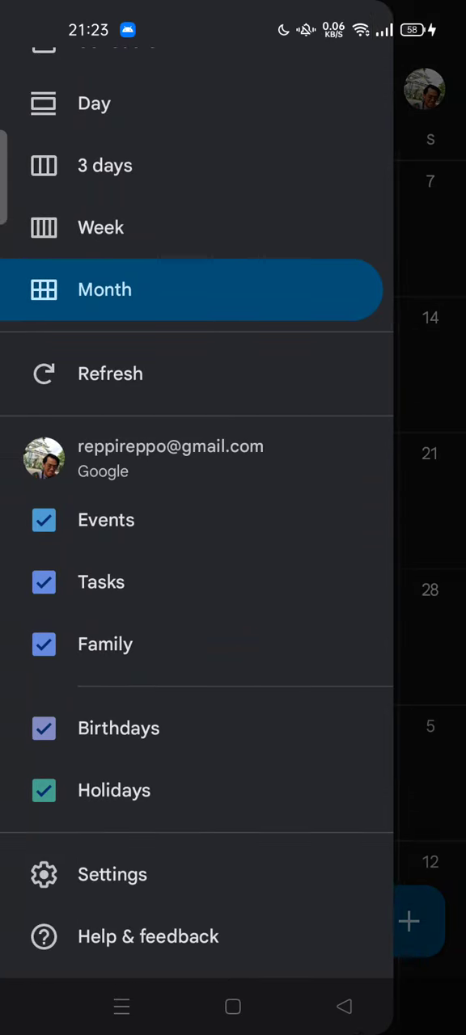
left_click(44, 790)
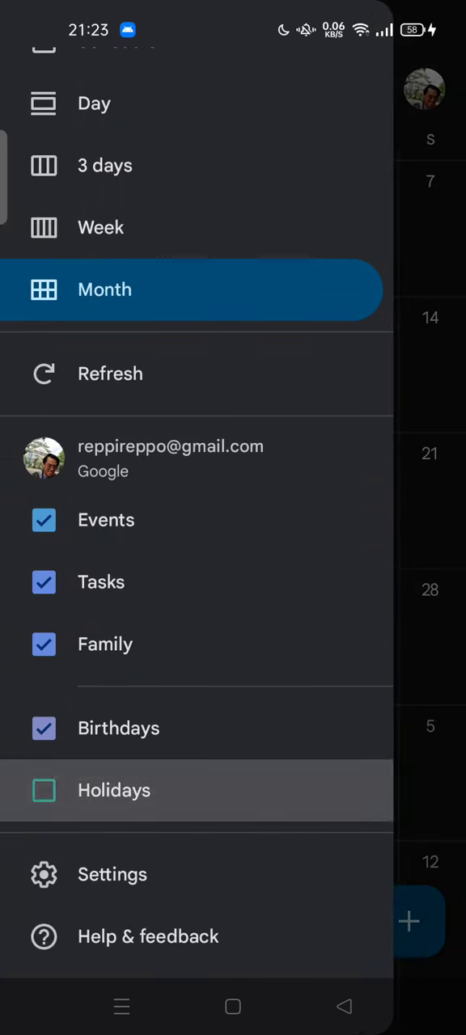
left_click(44, 790)
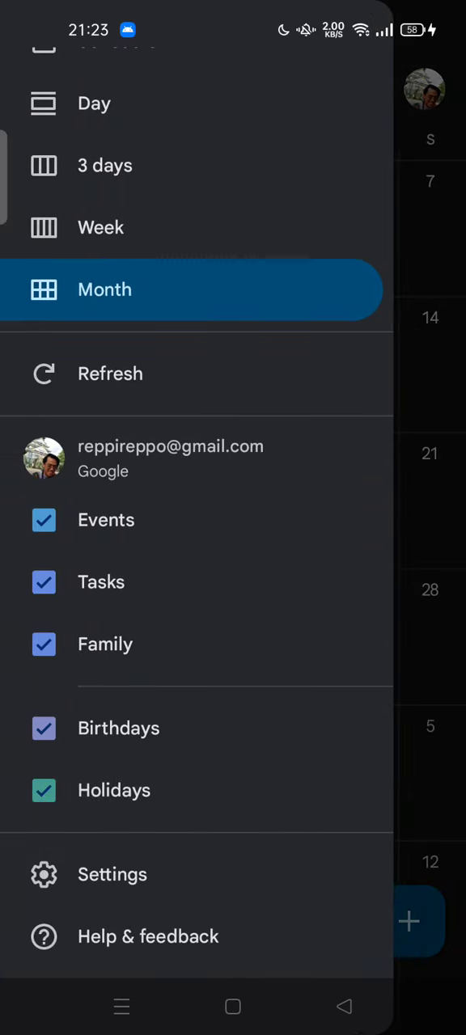
left_click(114, 790)
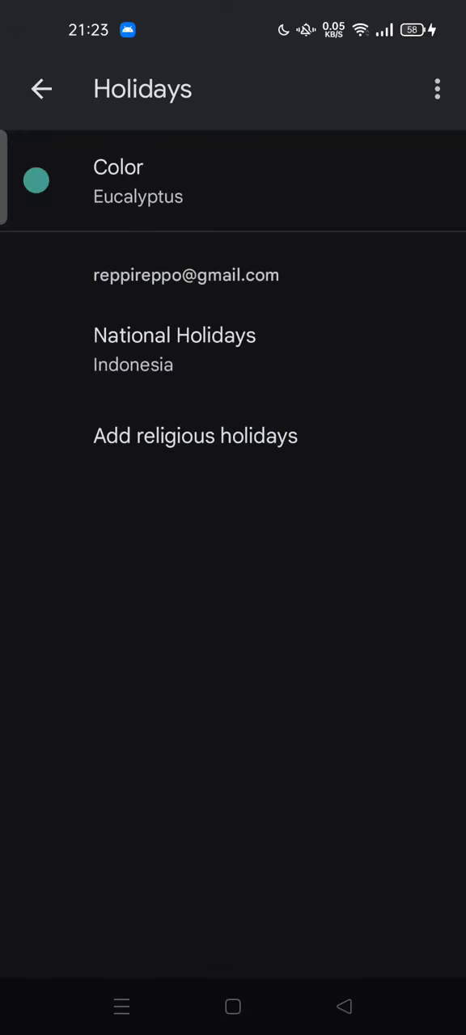
In the national holidays country list, check Austria and set it to public and other holidays.
left_click(174, 335)
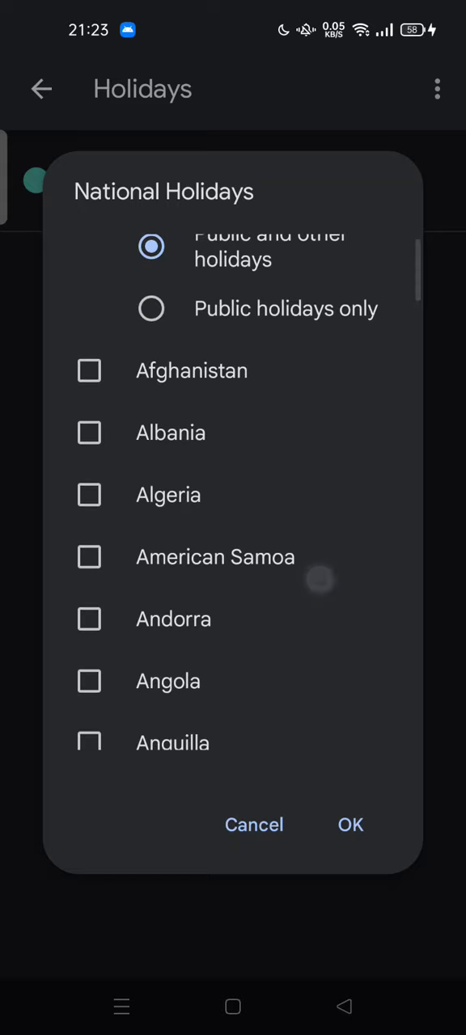
scroll("down", 3)
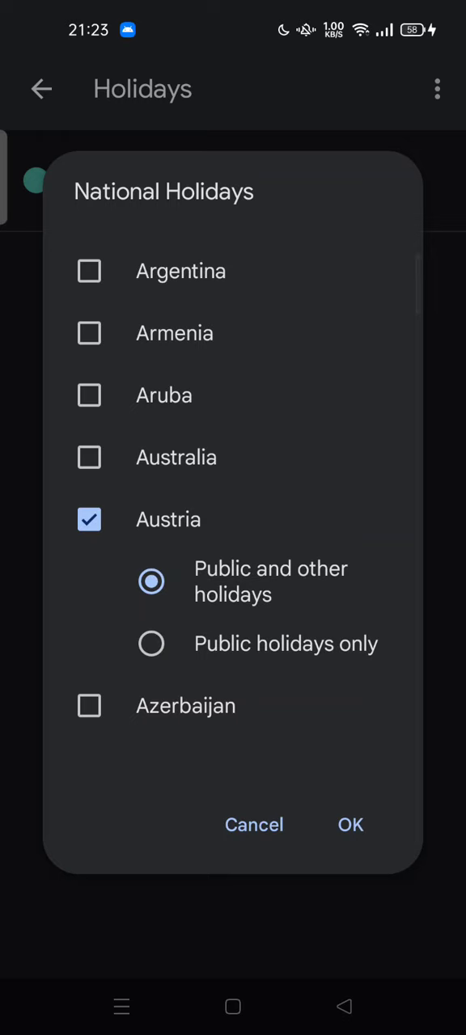
left_click(151, 644)
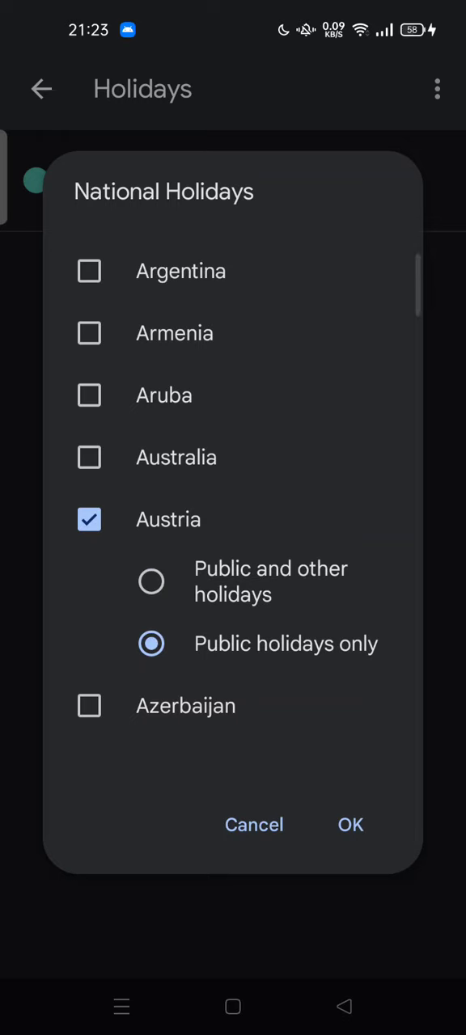
left_click(152, 582)
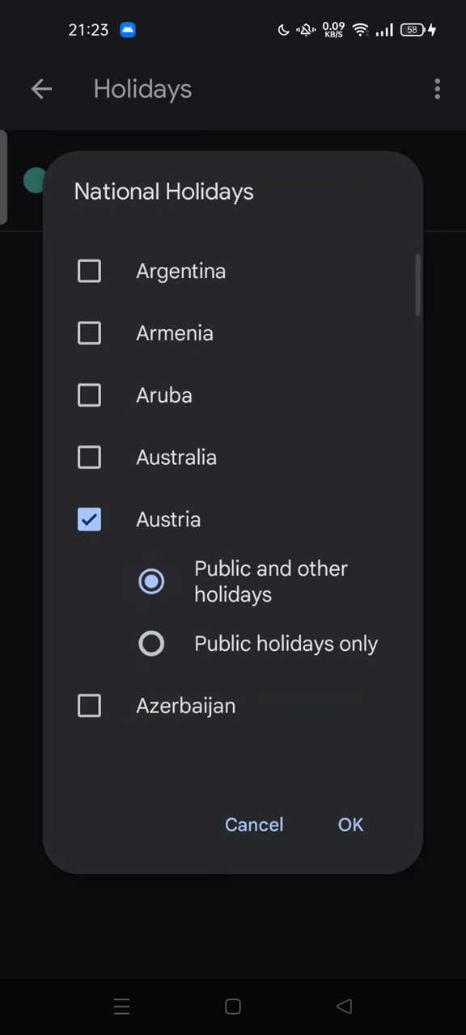